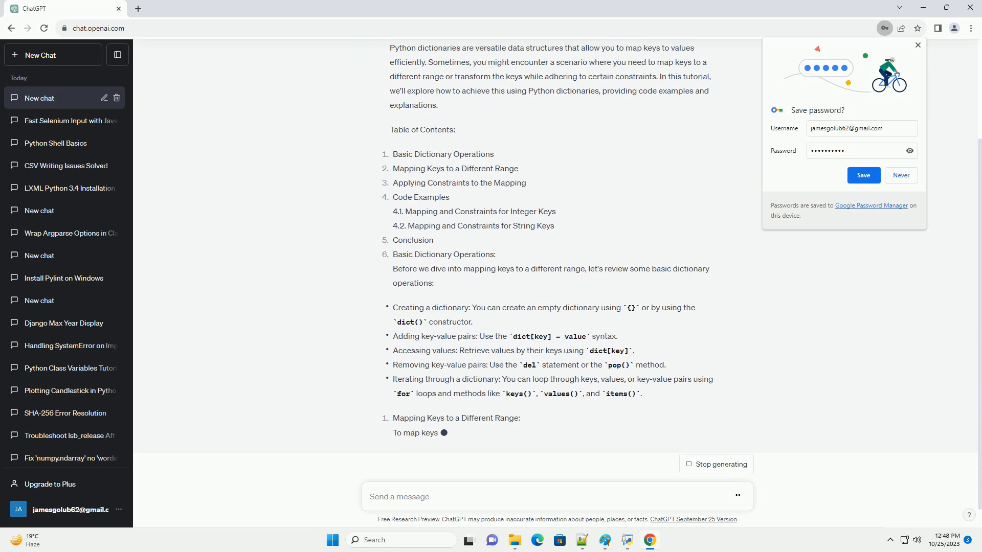
pyautogui.scroll(-3)
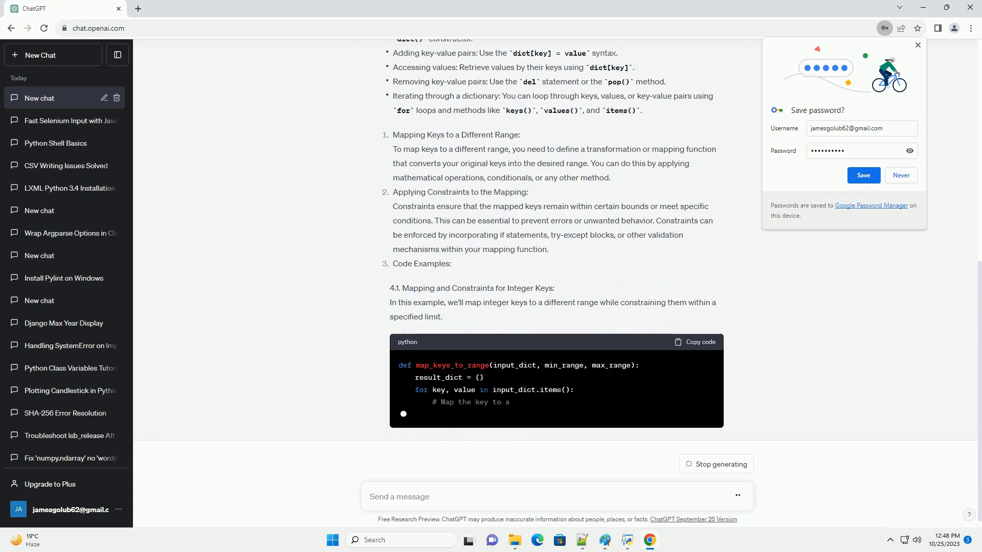
pyautogui.scroll(-3)
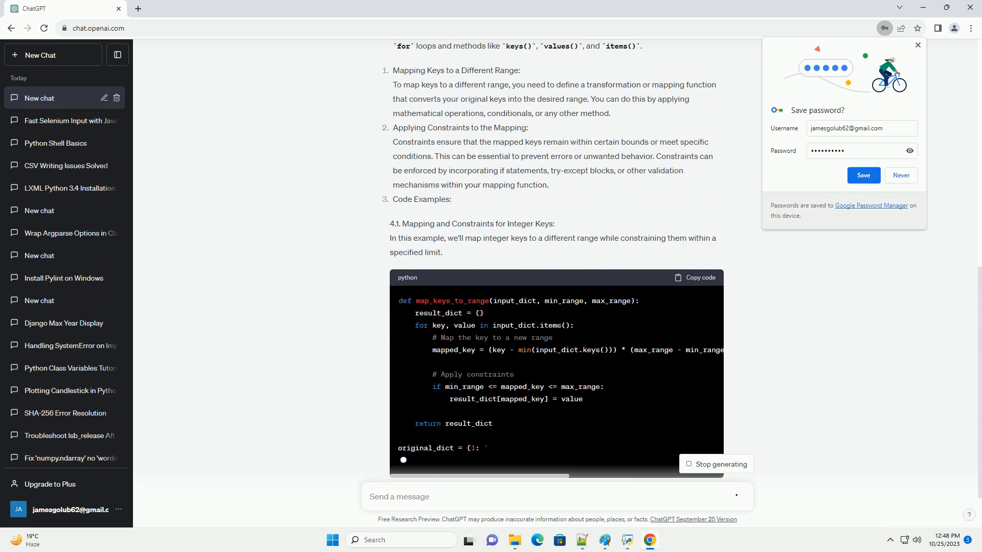
pyautogui.scroll(-3)
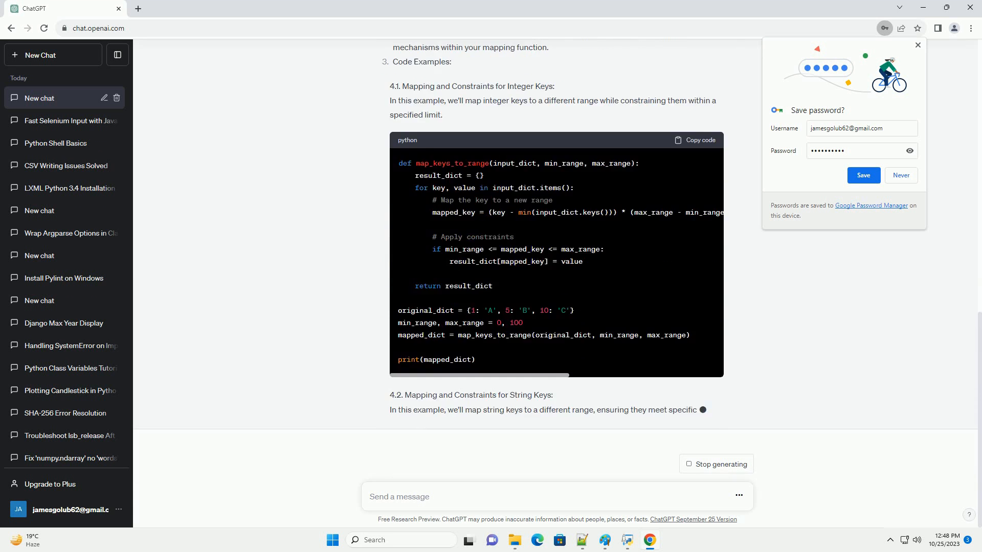
pyautogui.scroll(-3)
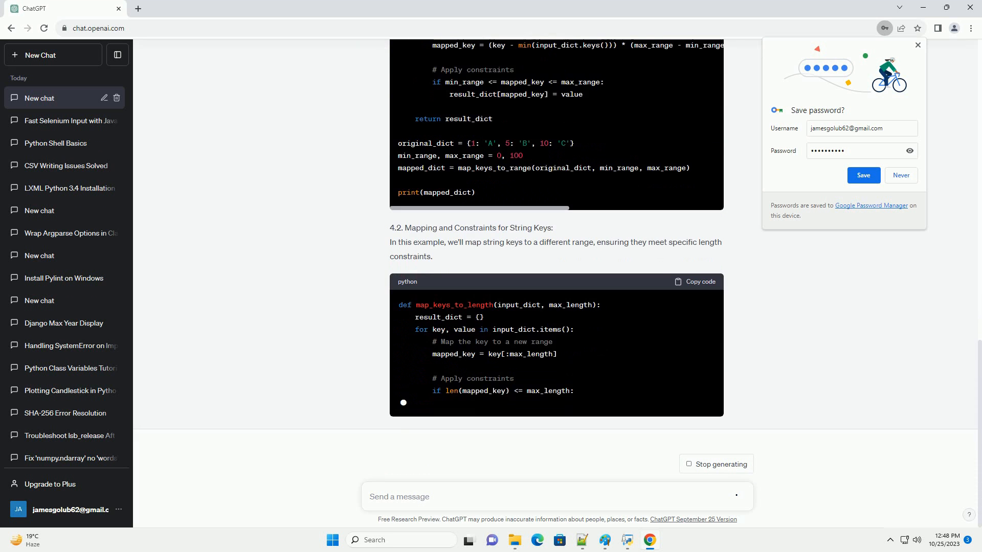